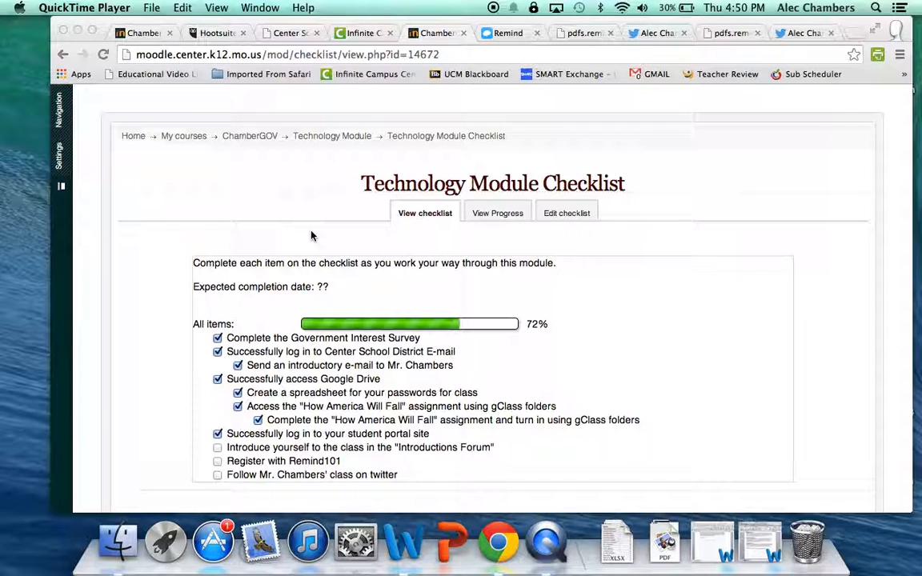
mouse_move(451, 440)
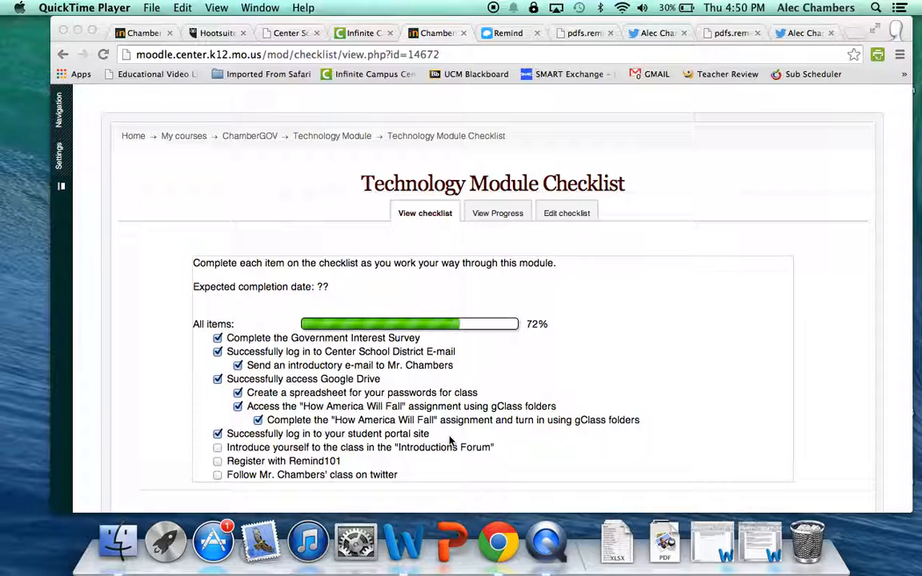
mouse_move(512, 456)
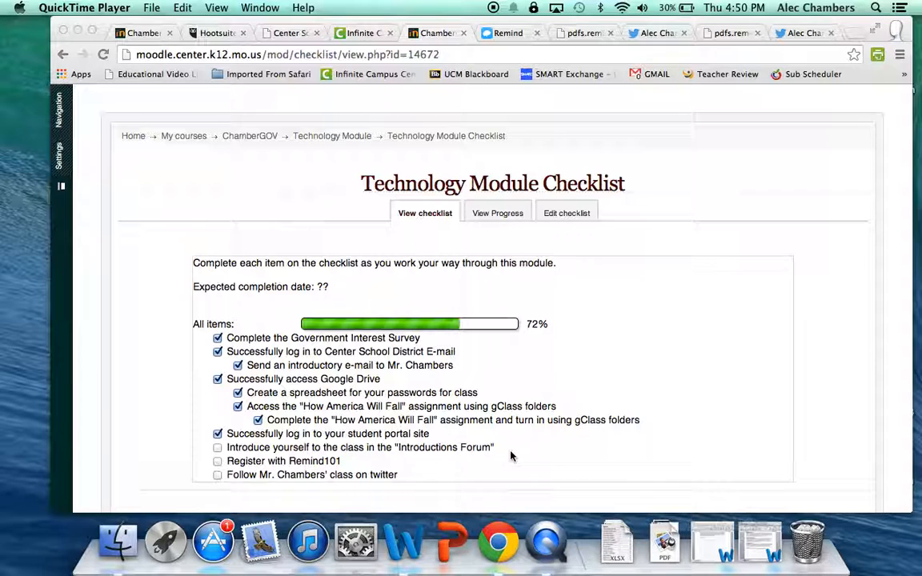
mouse_move(480, 227)
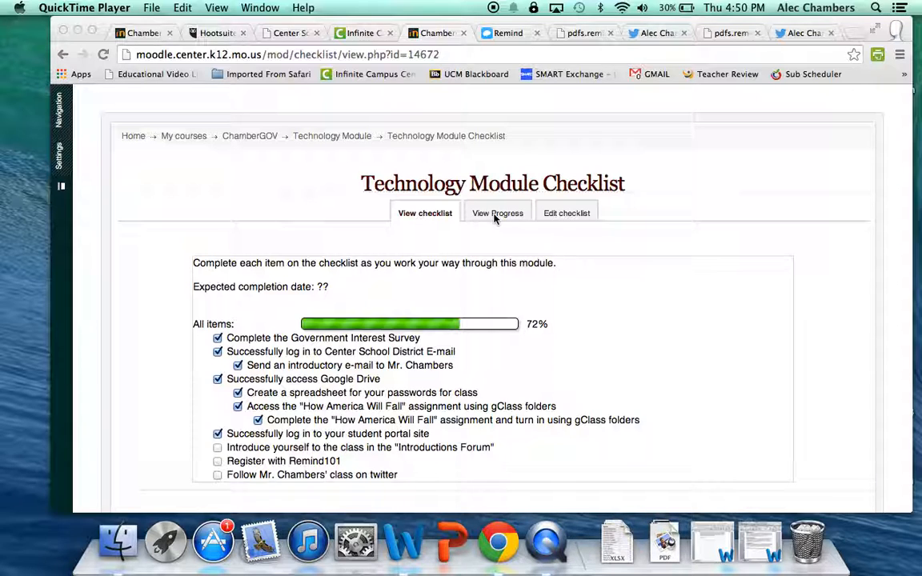
left_click(496, 212)
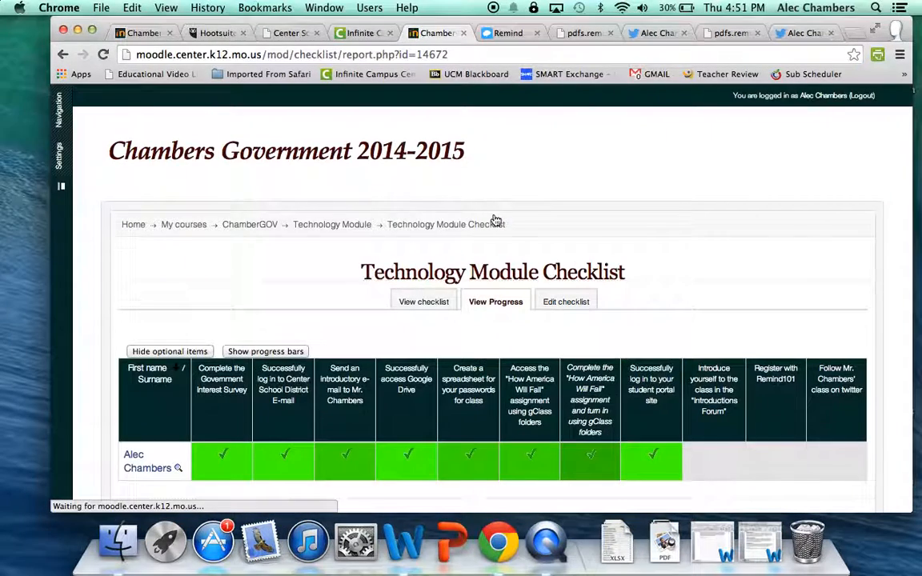
scroll("down", 3)
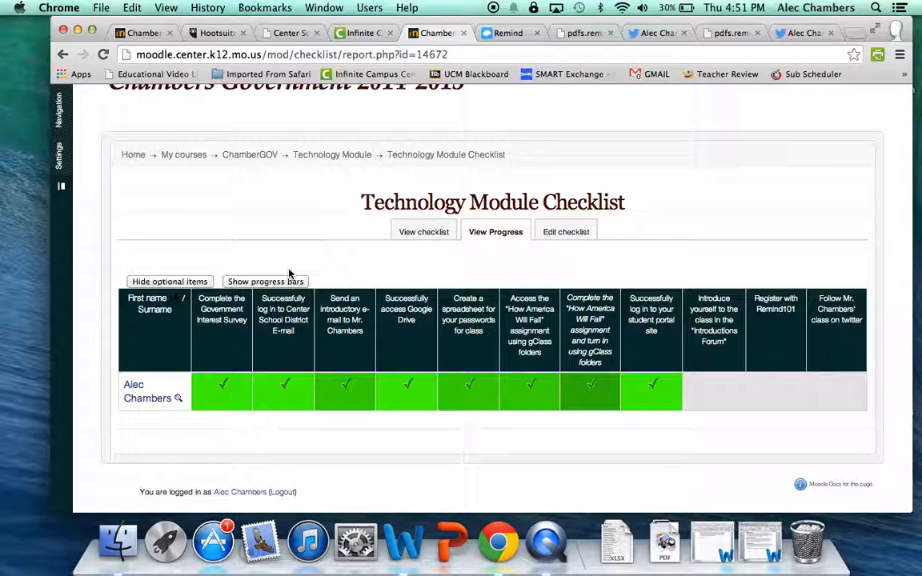
left_click(265, 282)
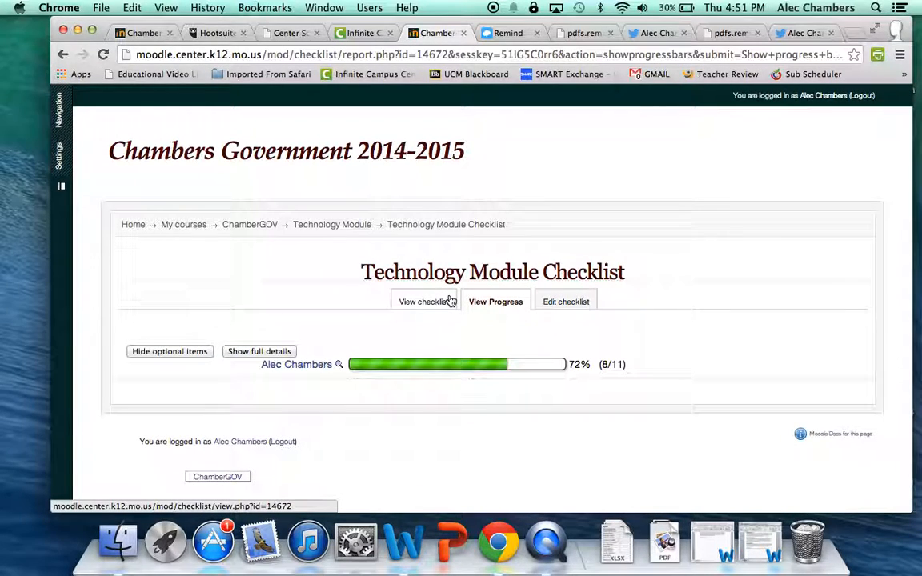
Return to the Technology Module checklist items, 8 of 11 ticked at 72%
left_click(425, 300)
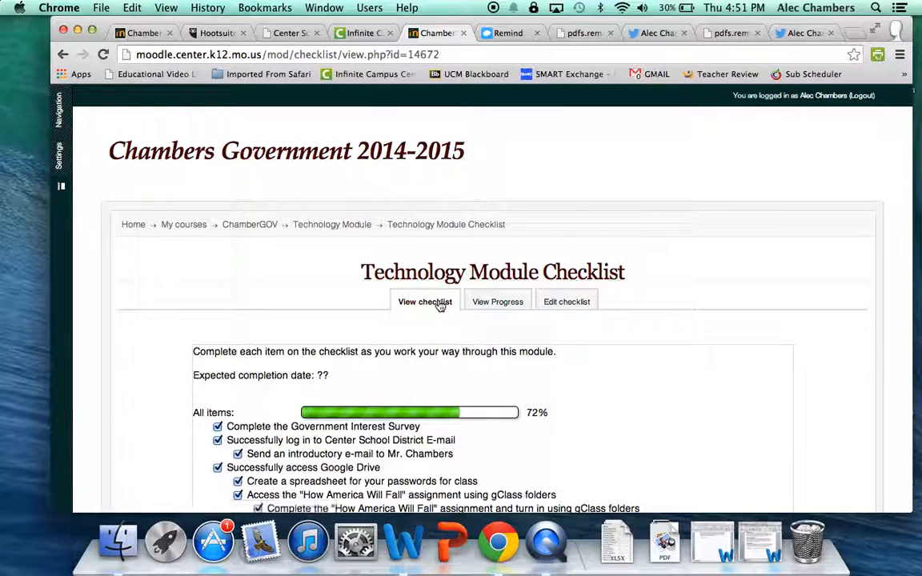
scroll("down", 3)
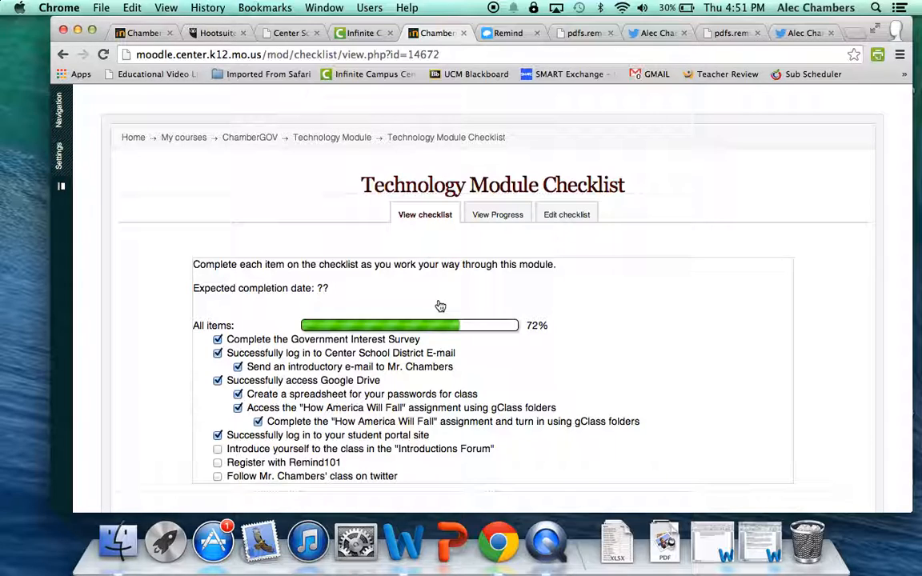
mouse_move(250, 137)
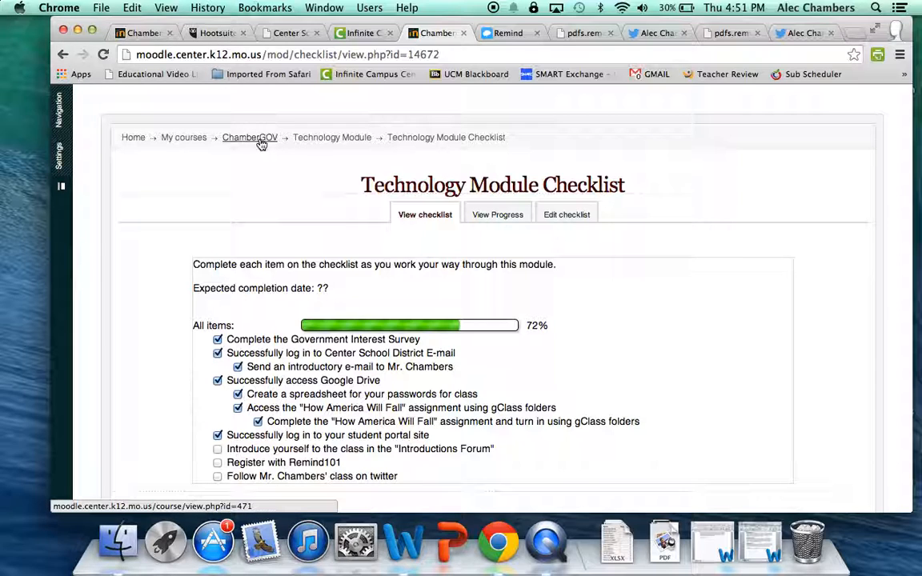
Go to the ChamberGOV course page via the breadcrumb and bring the Introductory Forum into view
left_click(250, 138)
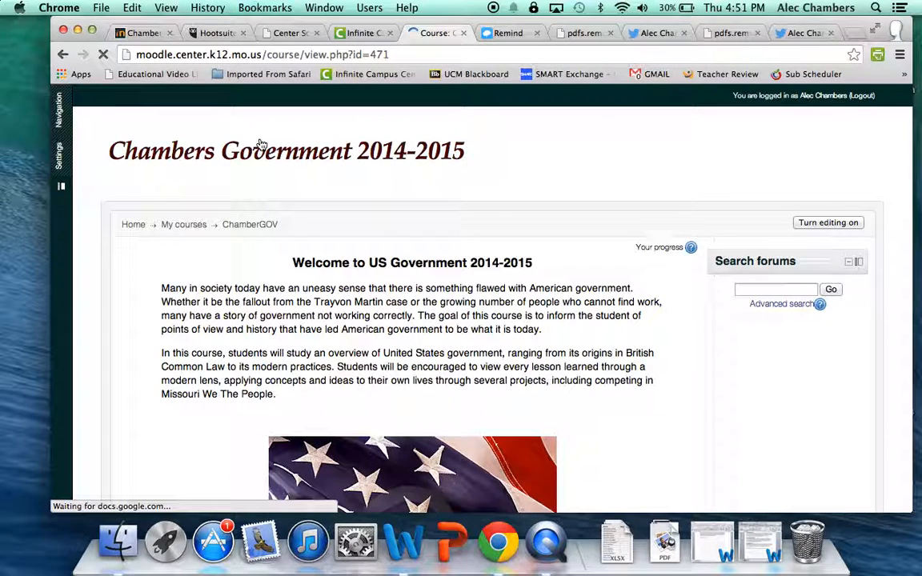
scroll("down", 3)
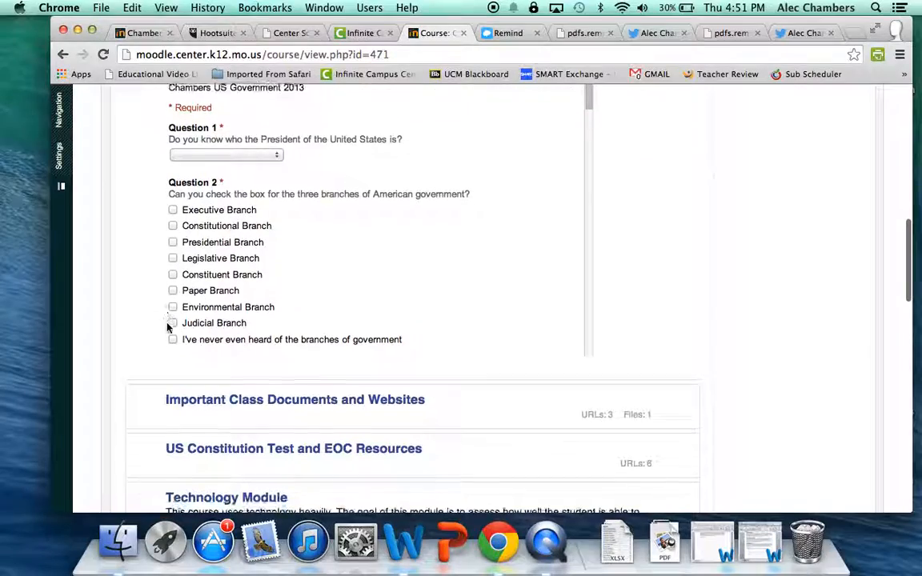
scroll("up", 3)
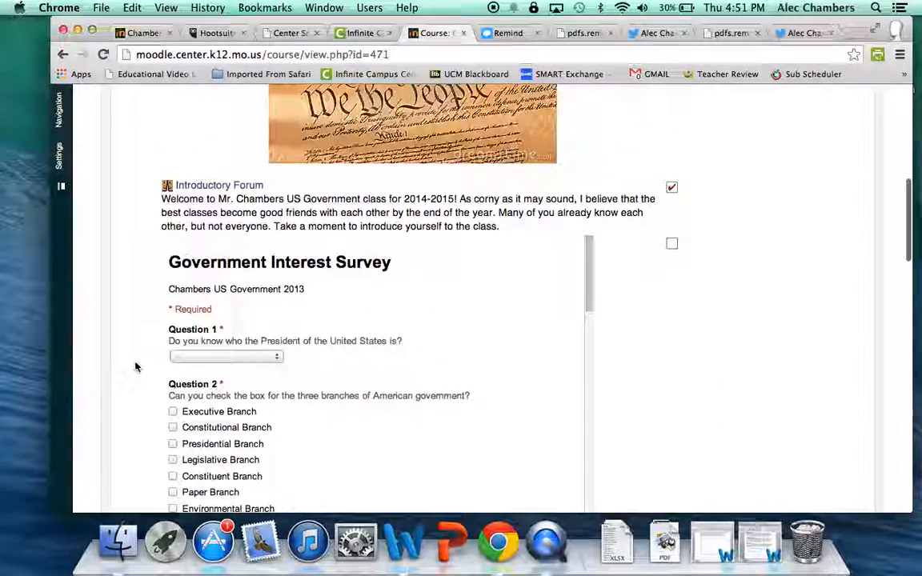
scroll("up", 3)
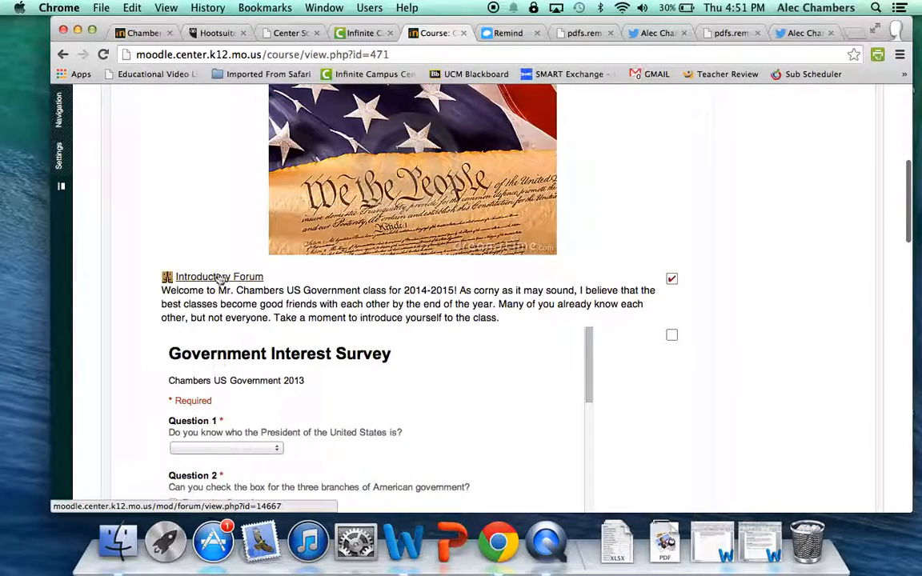
mouse_move(224, 255)
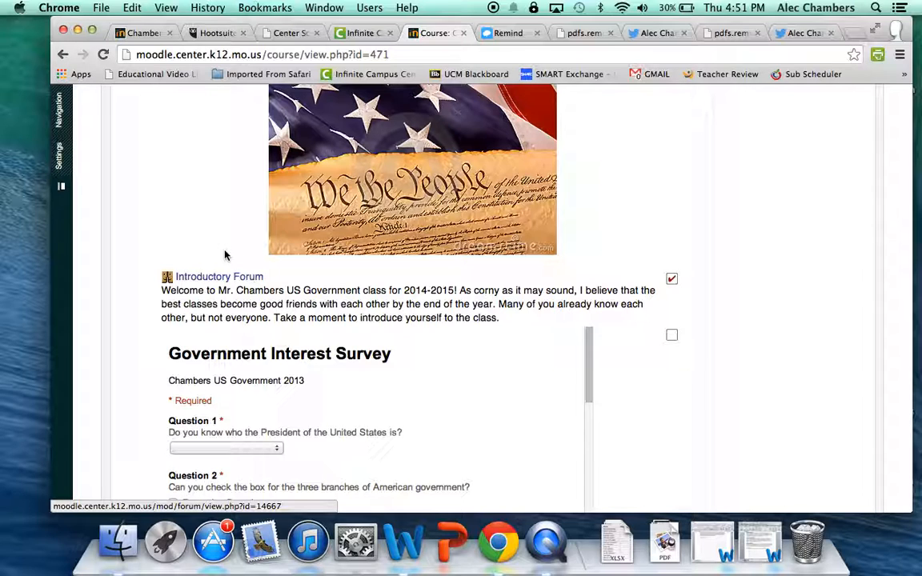
Open the Introductory Forum and its first 'Introduce yourself HERE' discussion with its prompts
left_click(218, 275)
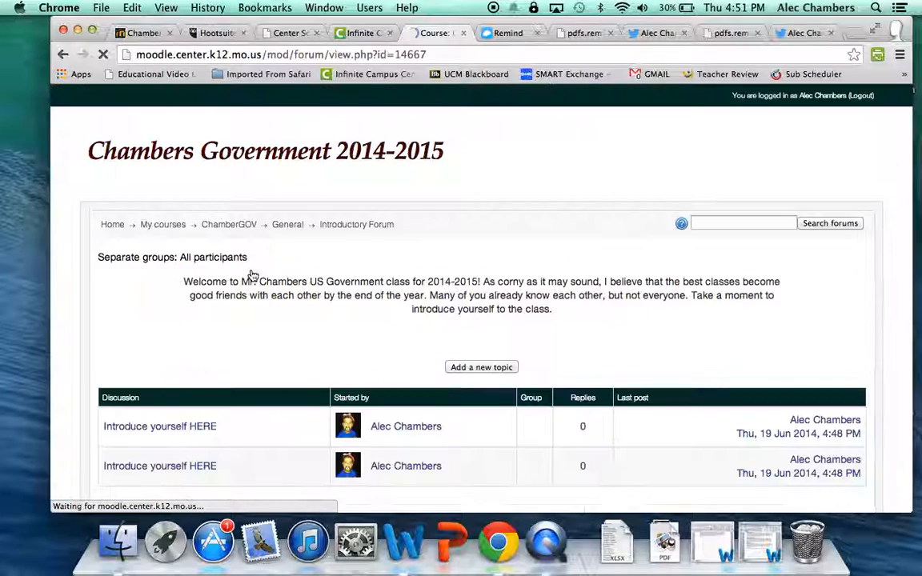
scroll("down", 3)
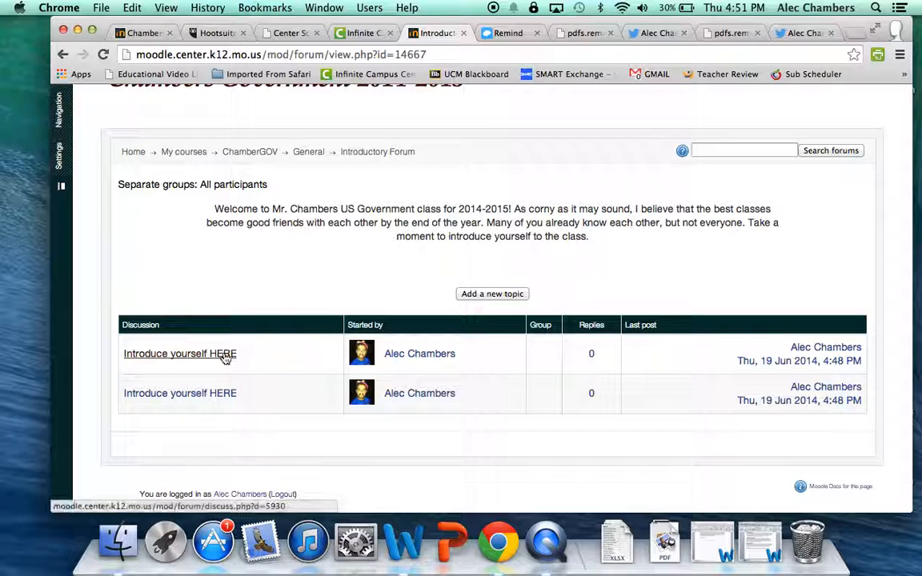
left_click(179, 354)
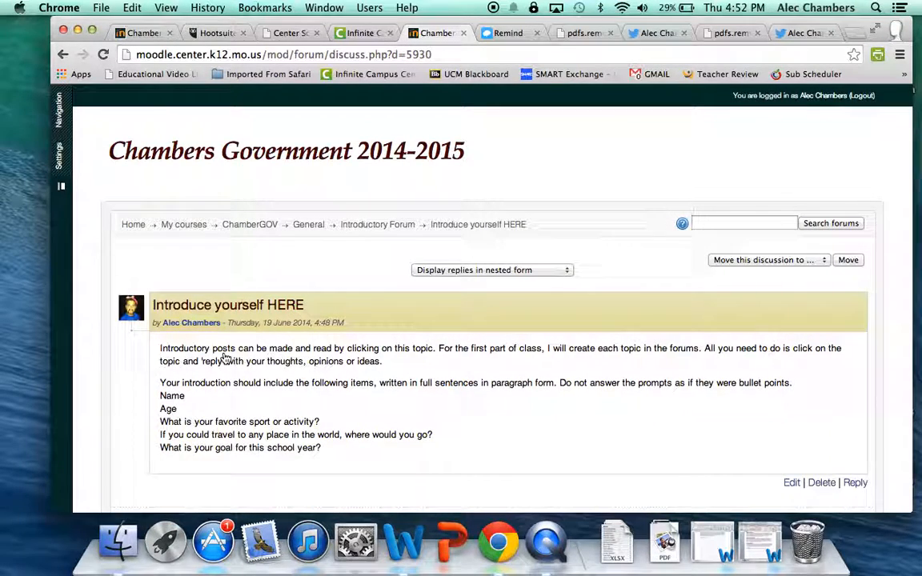
scroll("up", 3)
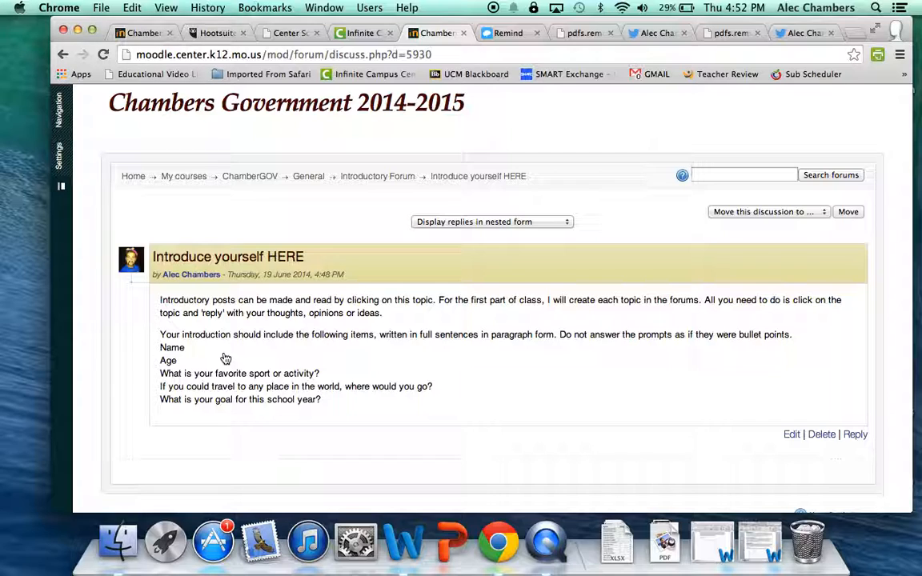
scroll("down", 3)
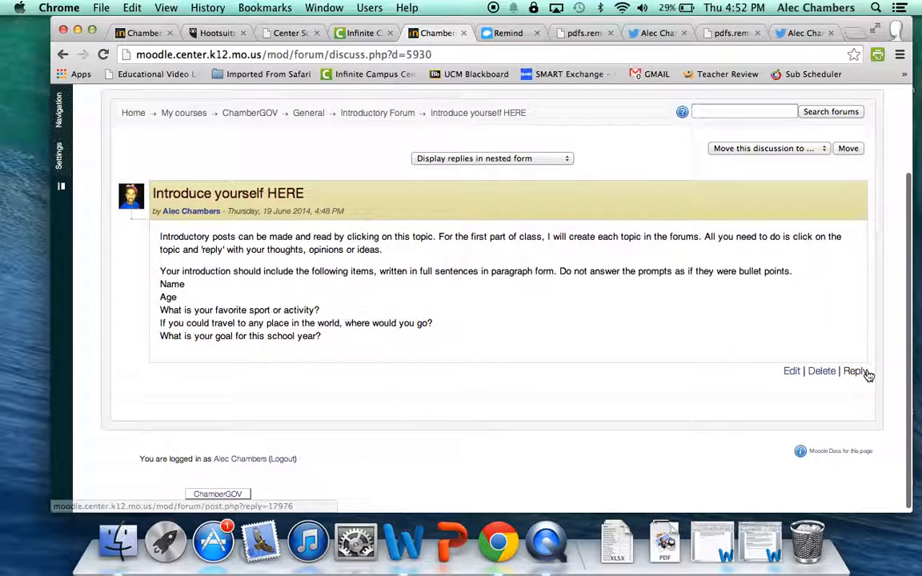
Start a reply reading 'Type your information here and introduce yourself to the class.'
left_click(854, 371)
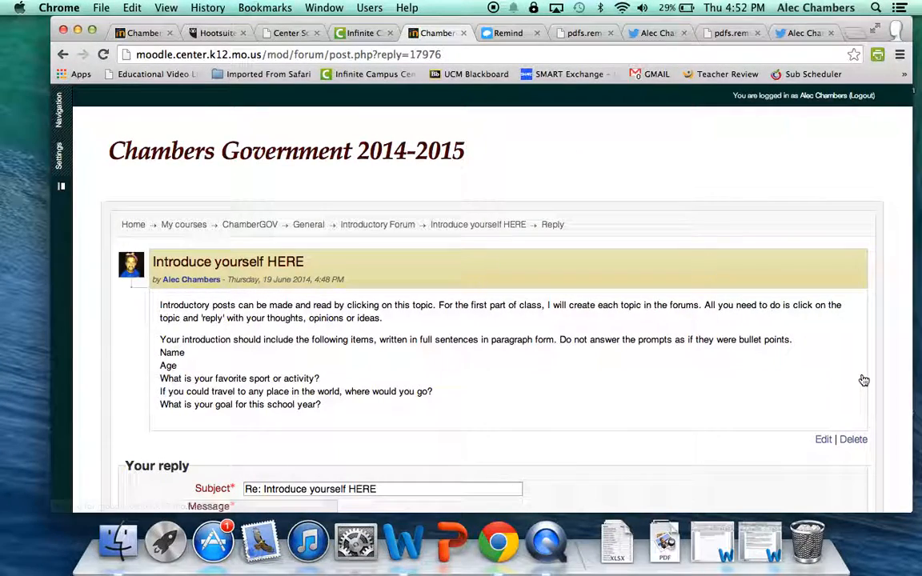
scroll("down", 3)
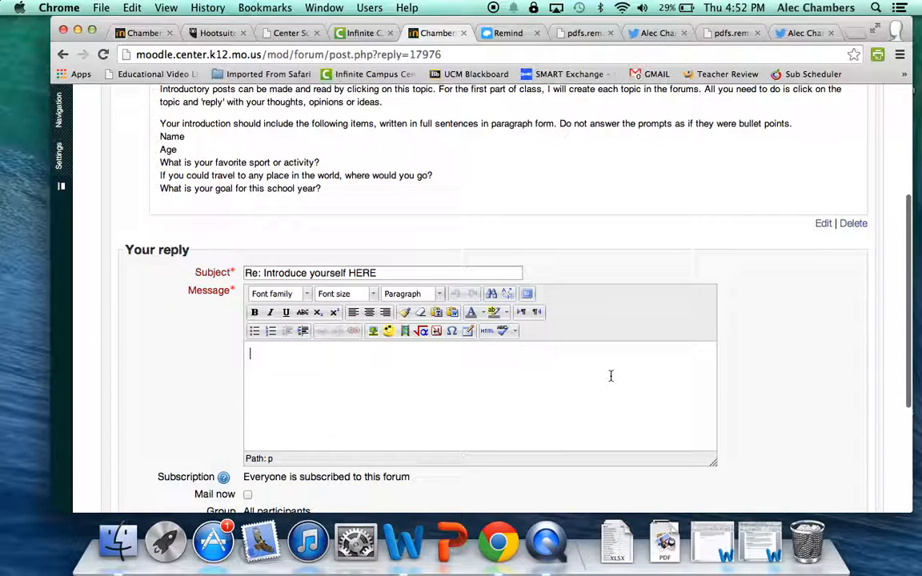
type("Tpe")
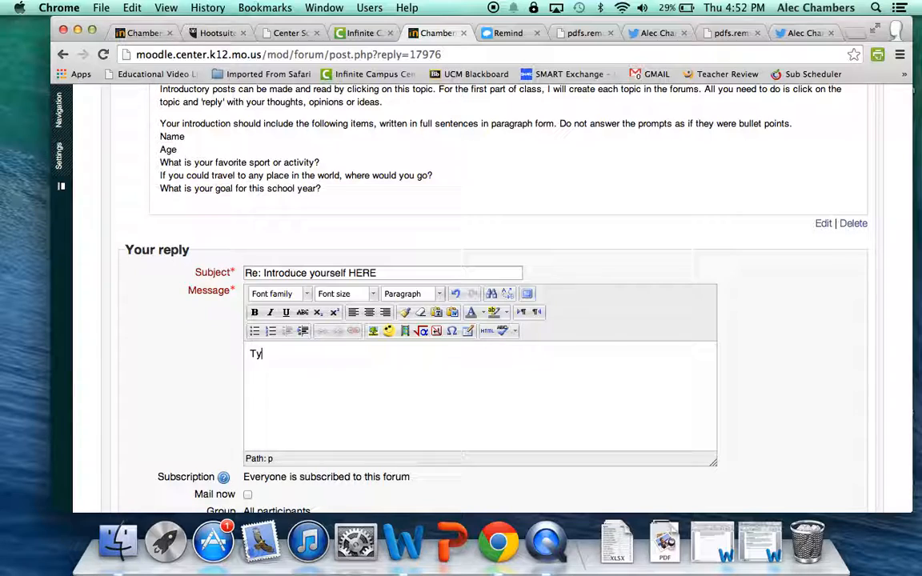
type("pe your infor")
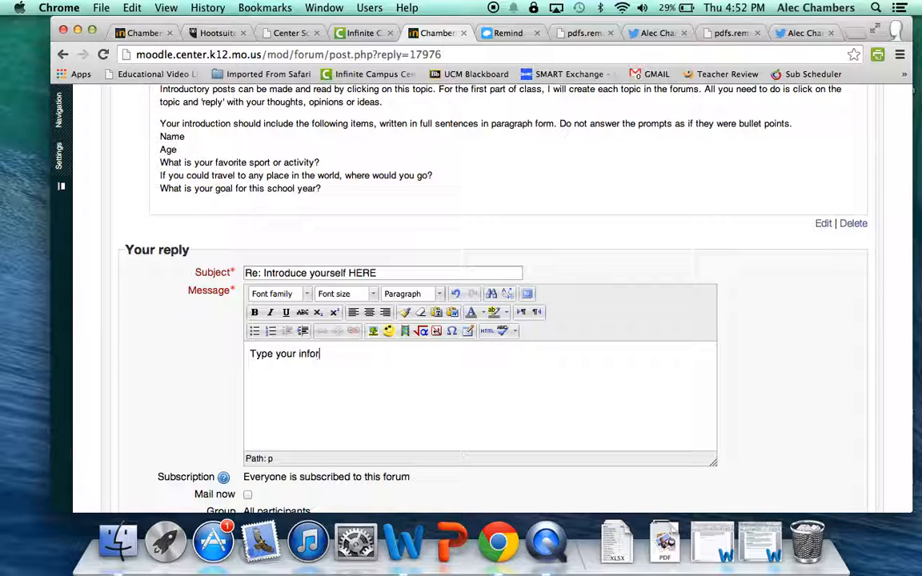
type("mation")
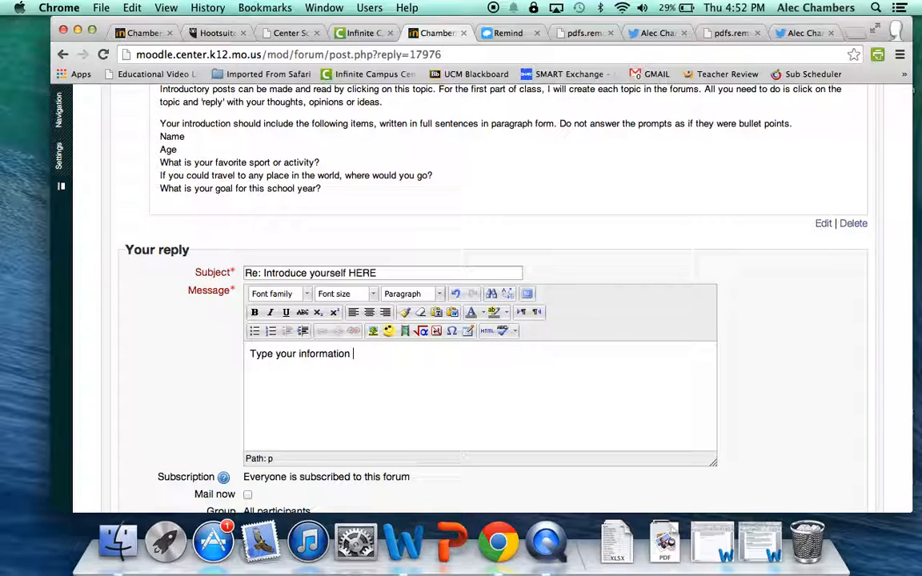
type("here and intrp")
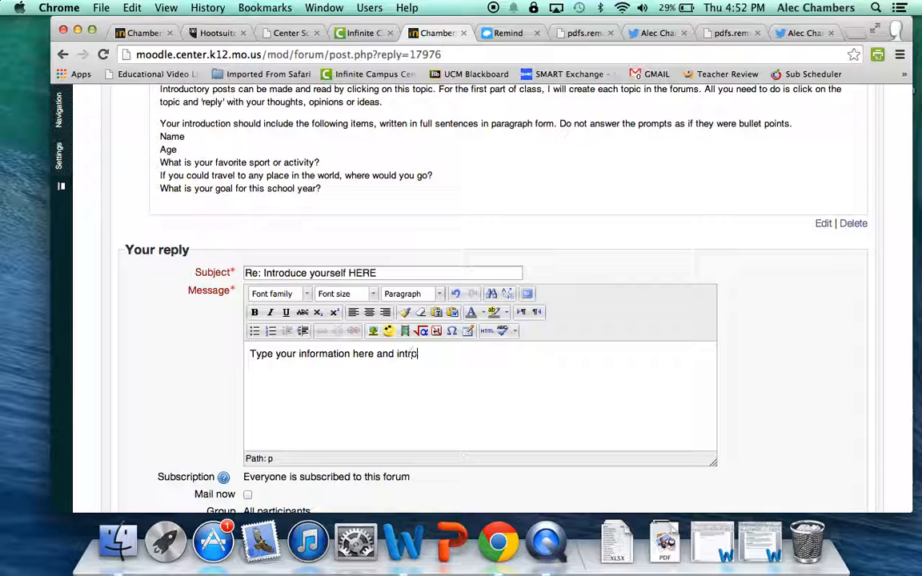
type("oduce yourself")
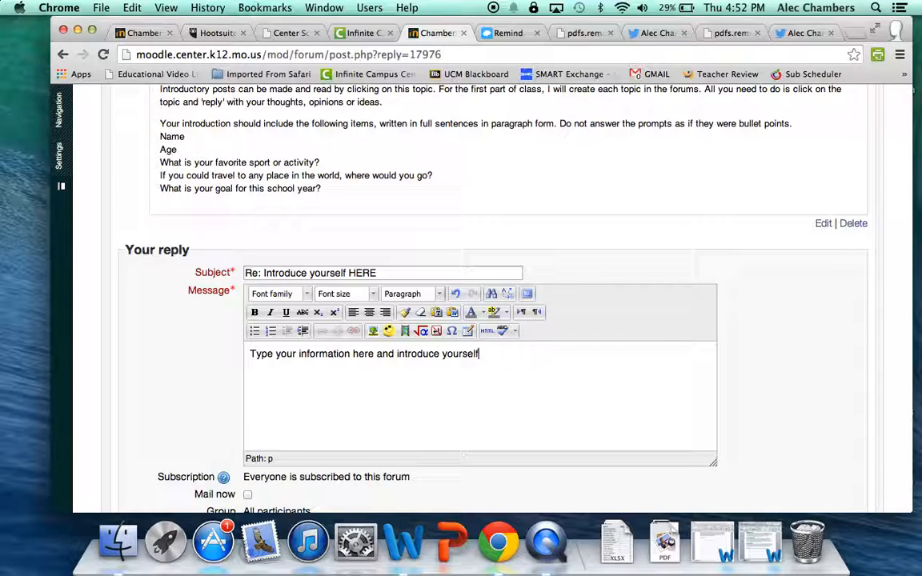
type("to the clas")
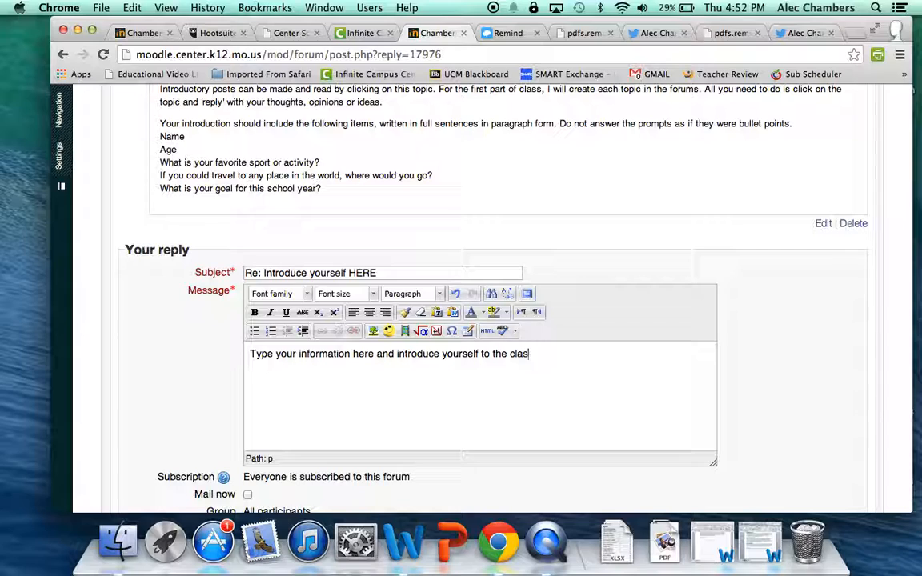
type("s.")
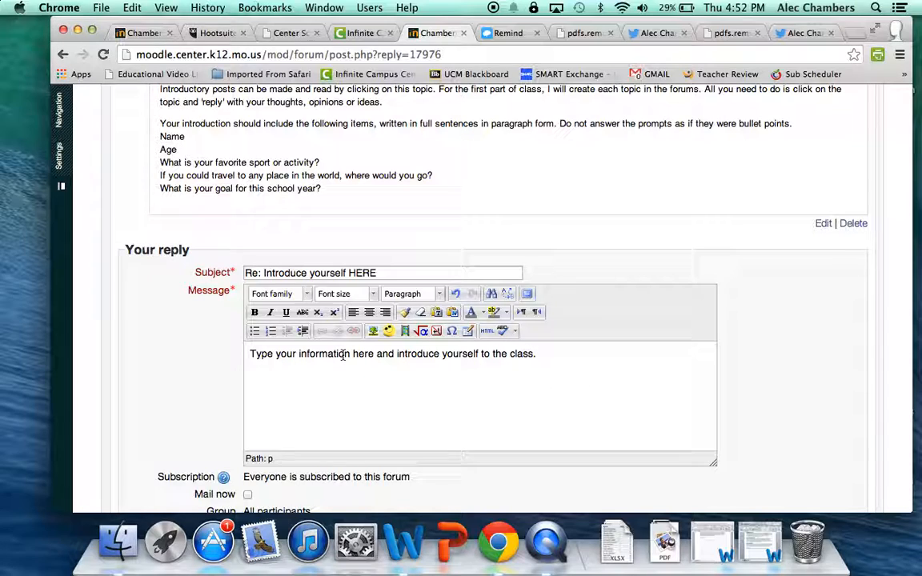
Bold the word 'introduce' in the reply and move down to the Post to forum button
double_click(418, 353)
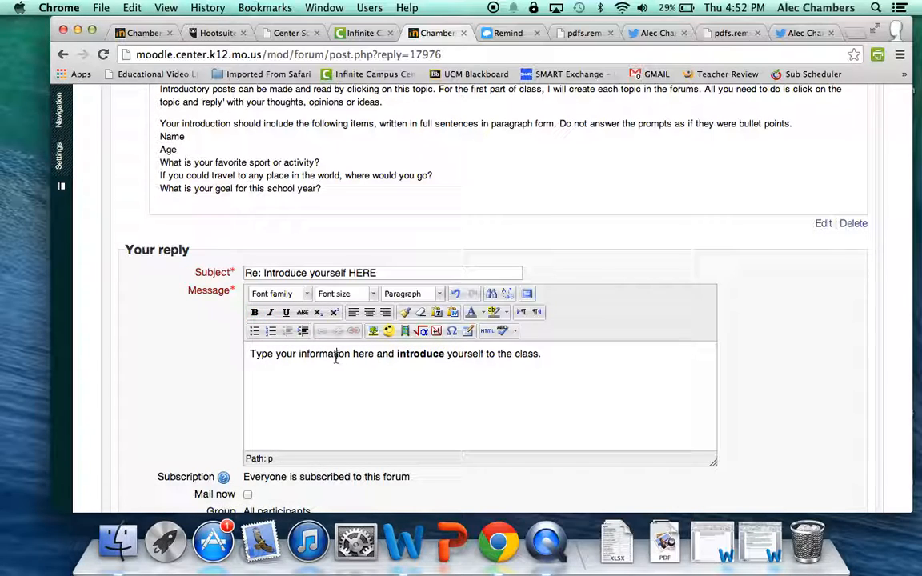
left_click(368, 312)
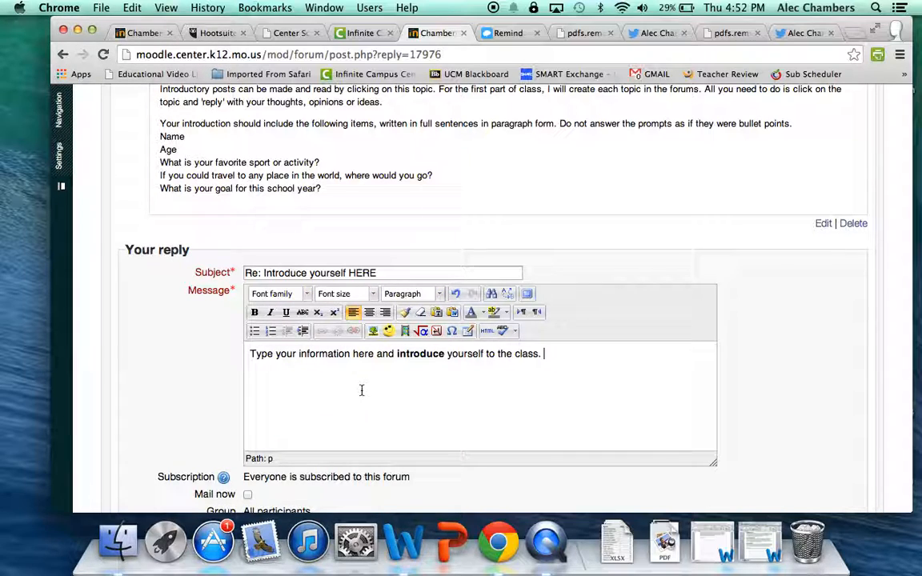
scroll("down", 3)
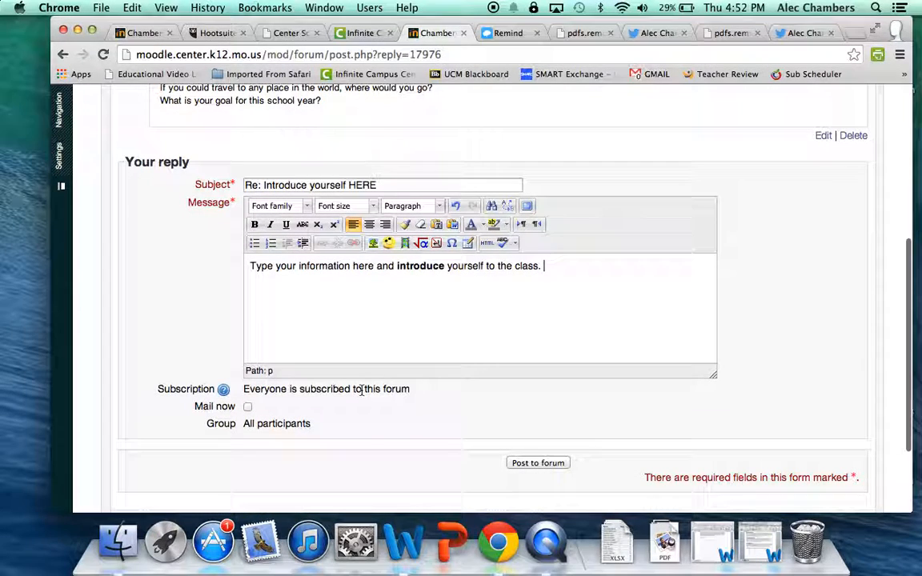
left_click(537, 463)
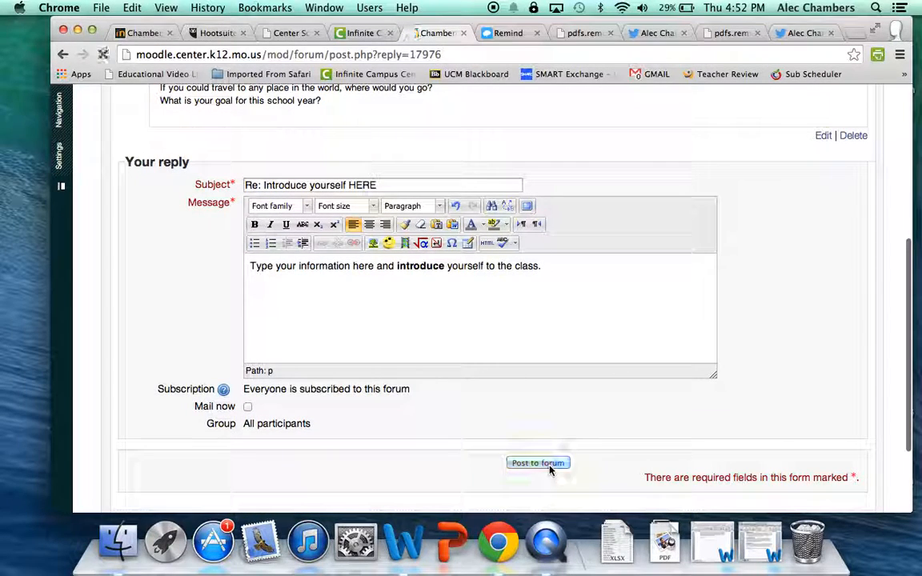
Post the reply so it appears beneath the original 'Introduce yourself HERE' prompt
left_click(537, 462)
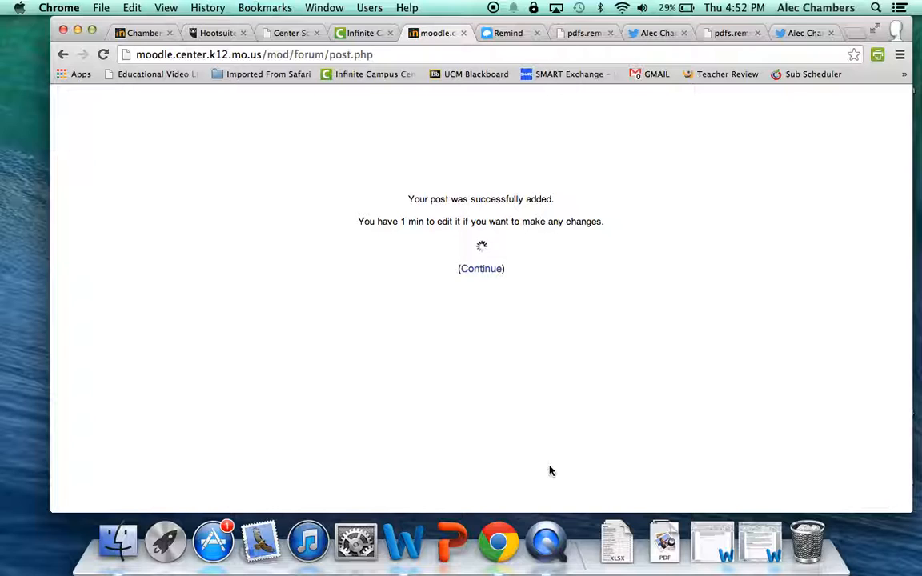
left_click(480, 269)
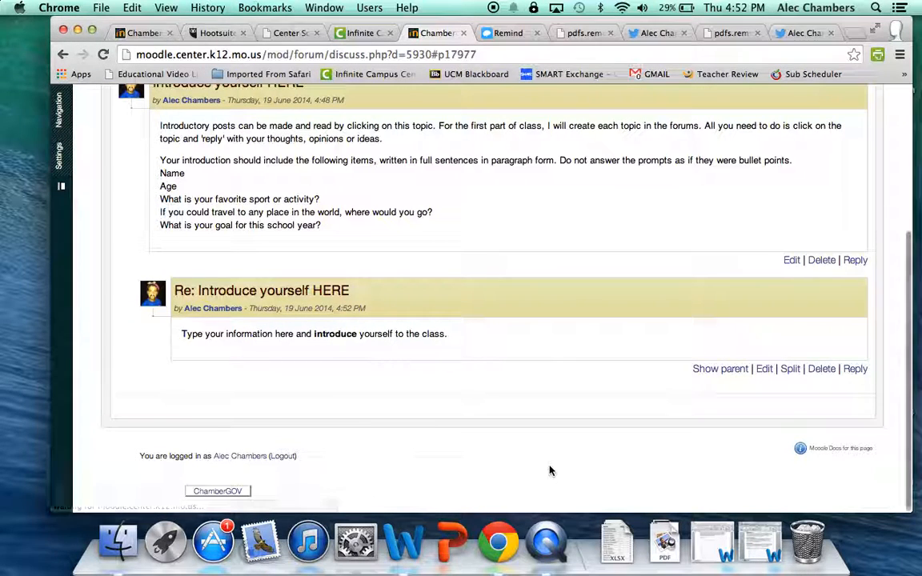
scroll("up", 3)
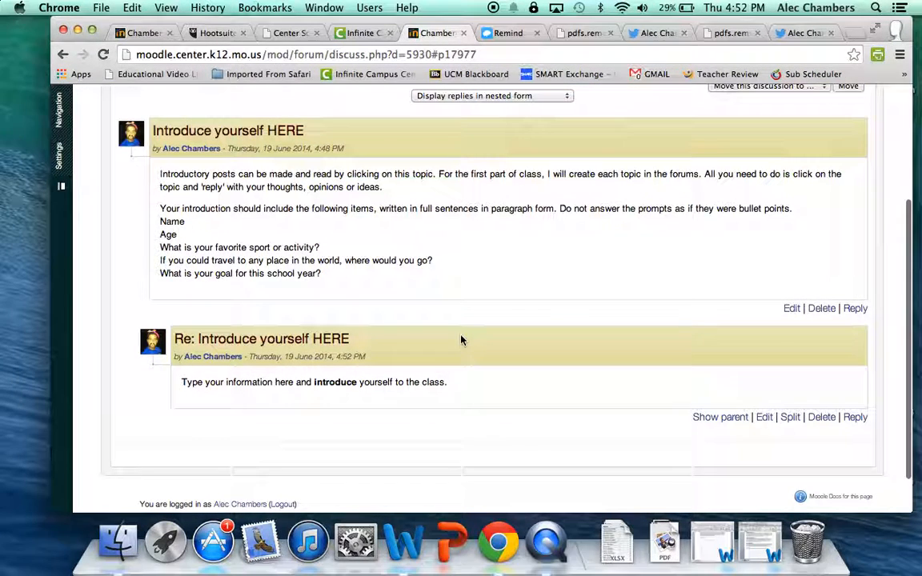
mouse_move(173, 320)
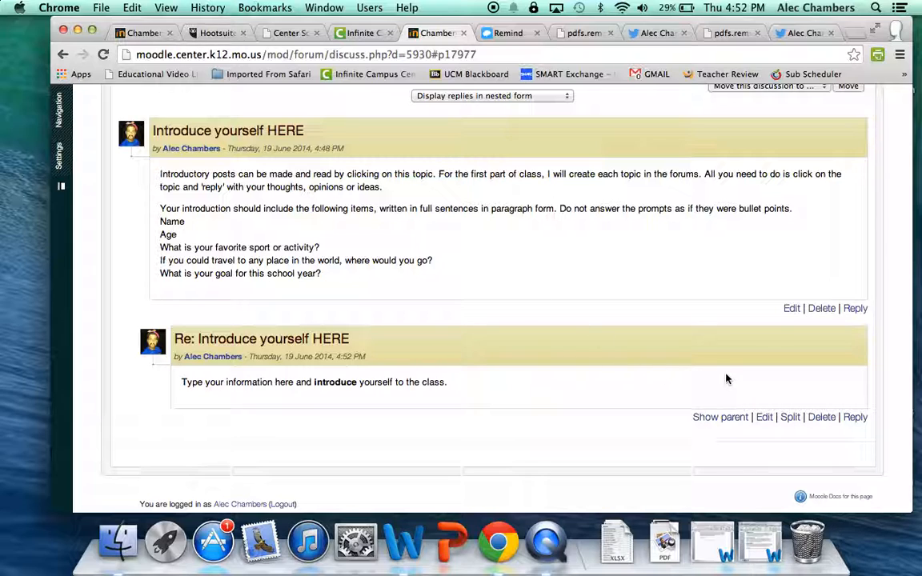
mouse_move(854, 416)
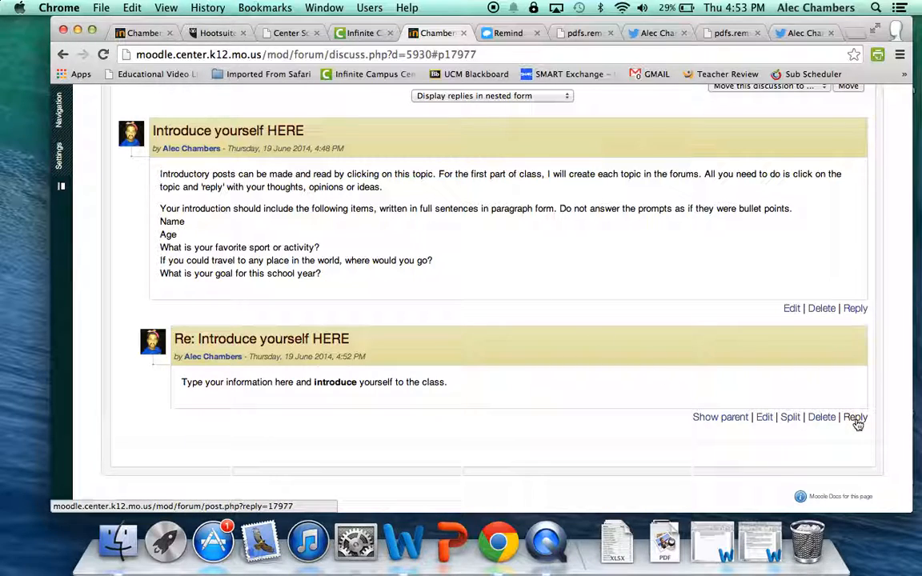
mouse_move(819, 389)
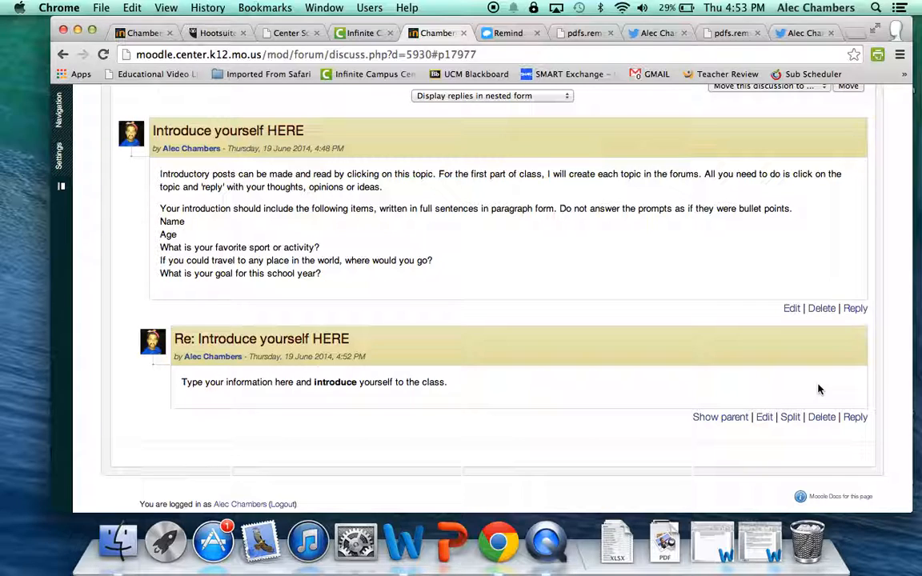
mouse_move(814, 396)
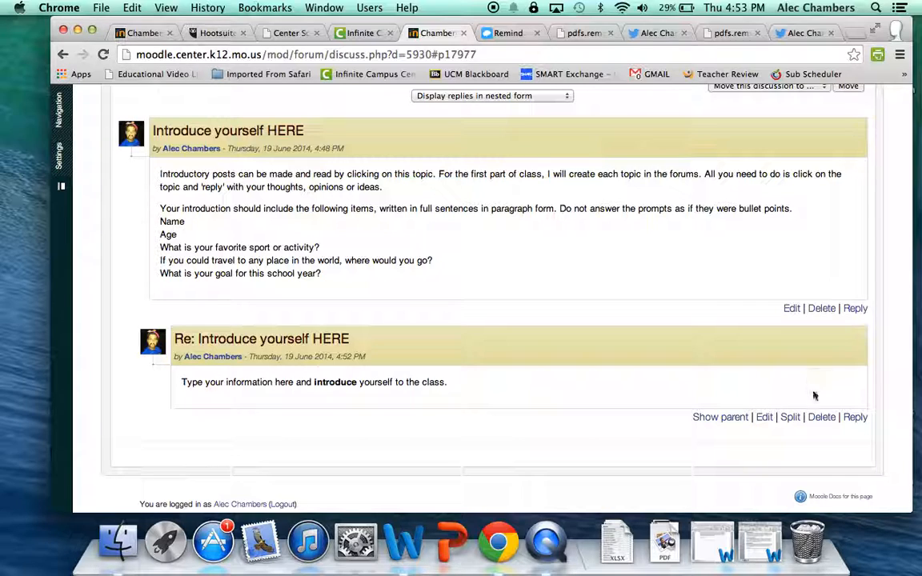
mouse_move(854, 416)
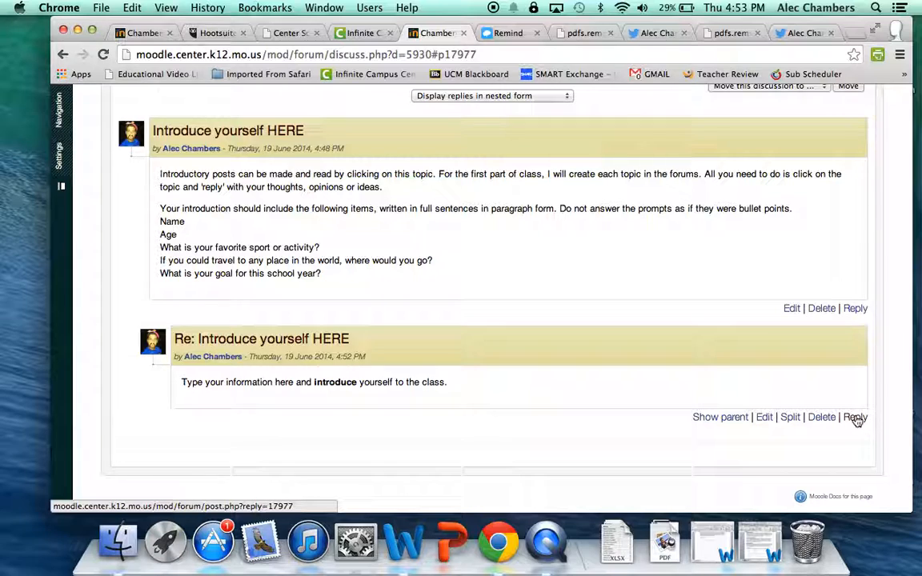
mouse_move(384, 347)
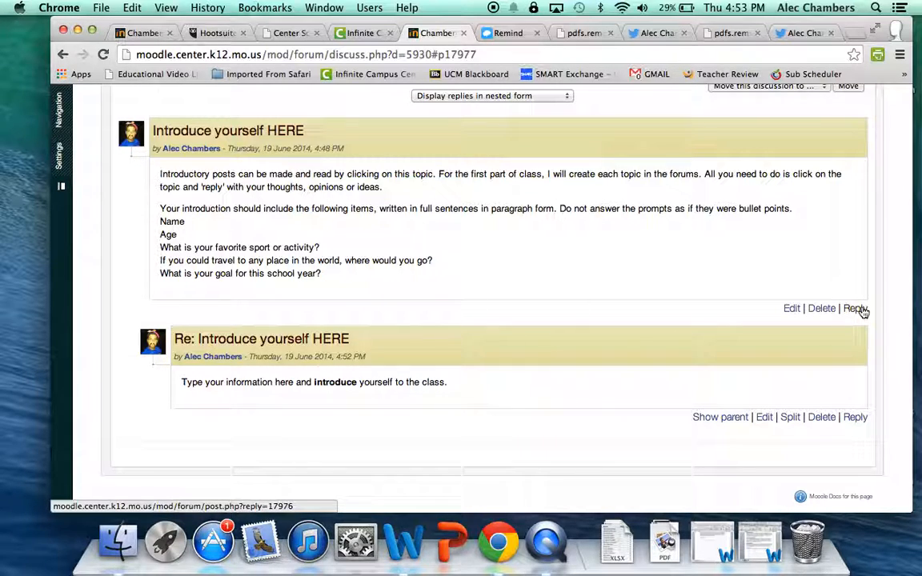
mouse_move(861, 345)
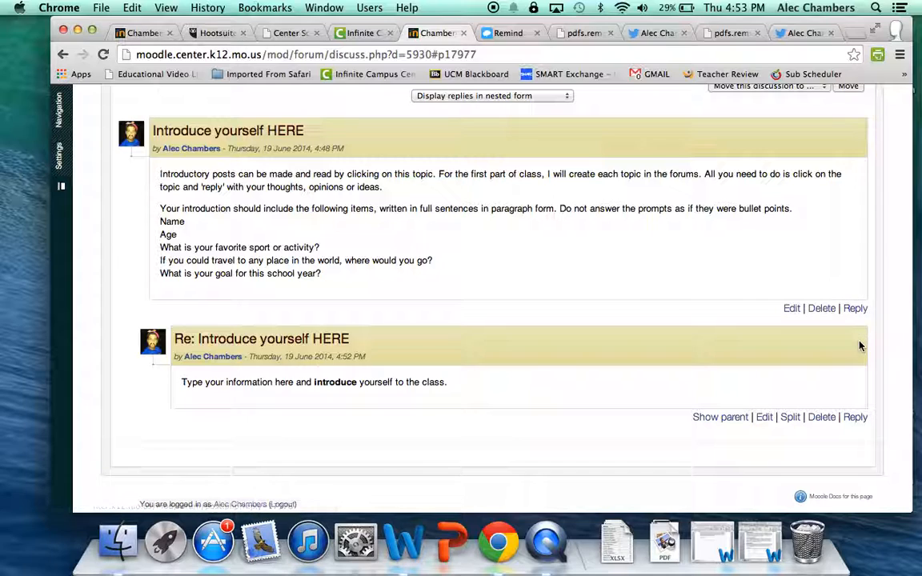
mouse_move(852, 349)
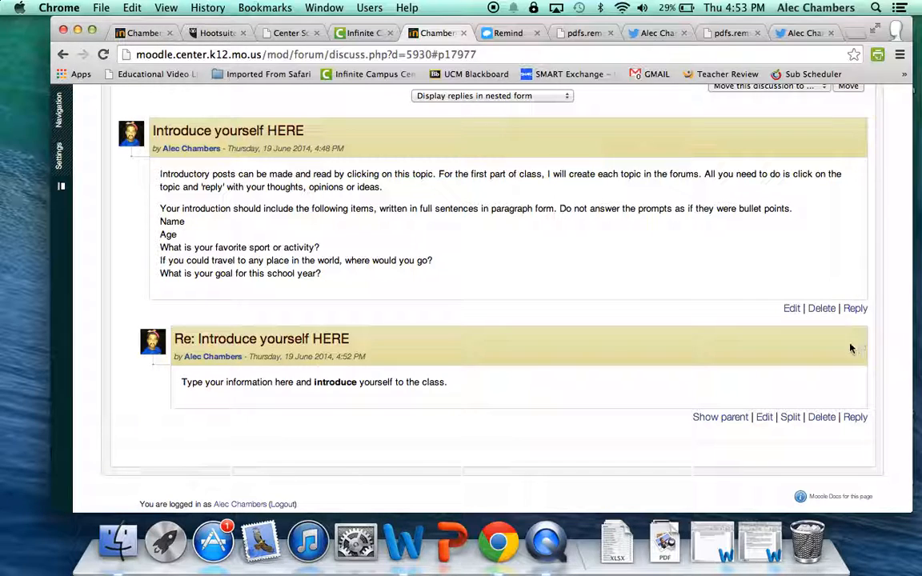
Return to the Introductory Forum list, where the first discussion now shows one reply
scroll("up", 3)
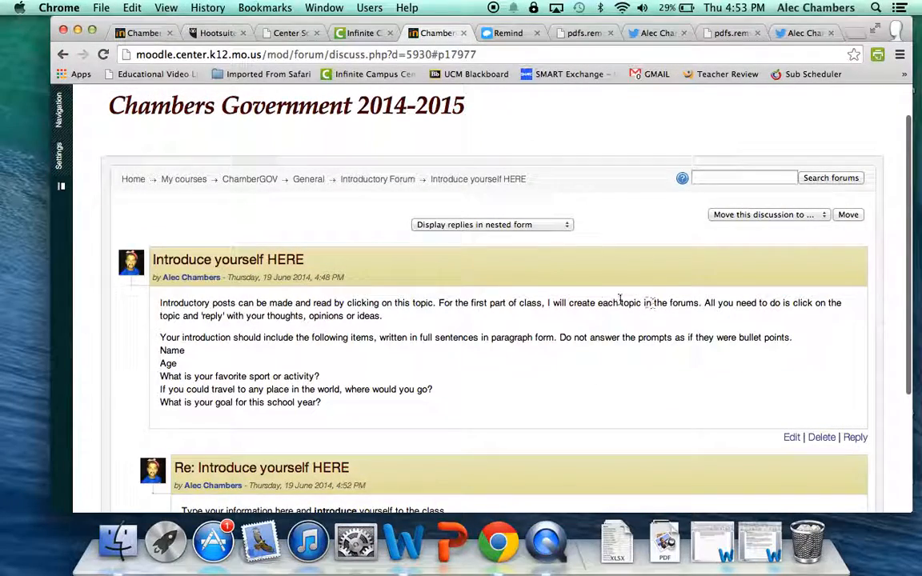
left_click(377, 179)
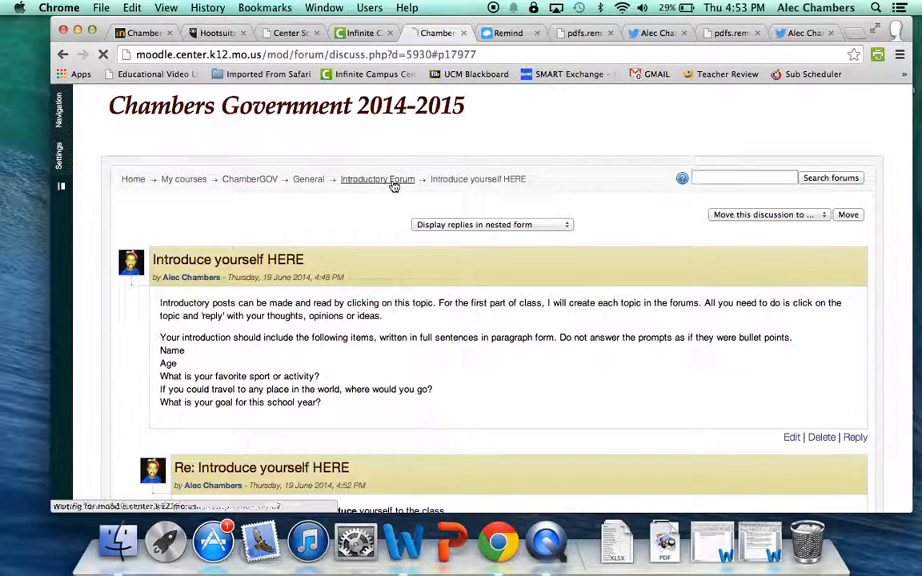
left_click(378, 180)
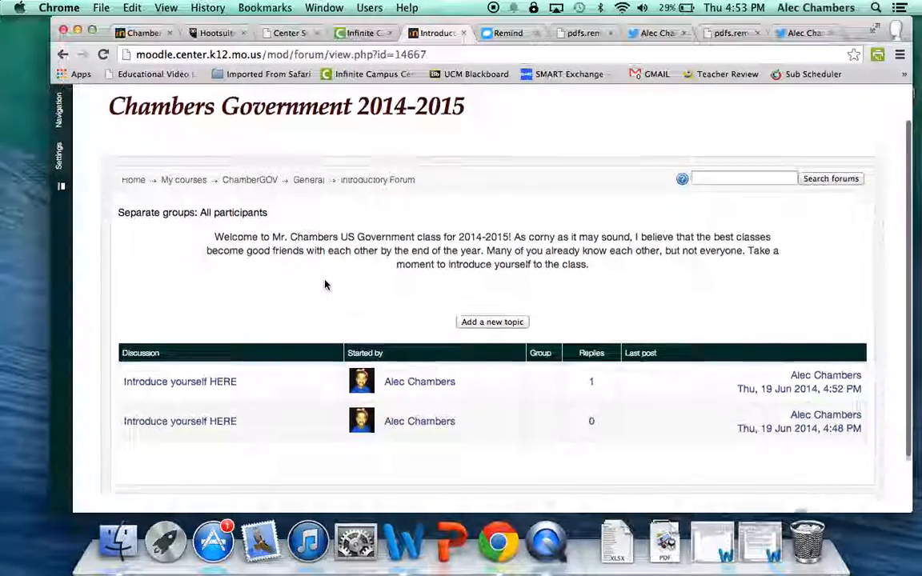
scroll("down", 3)
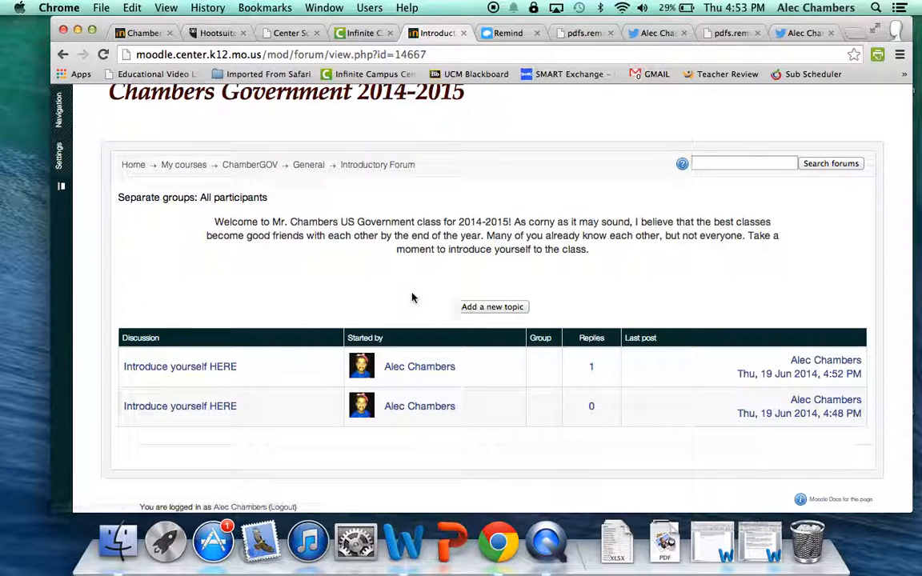
mouse_move(470, 285)
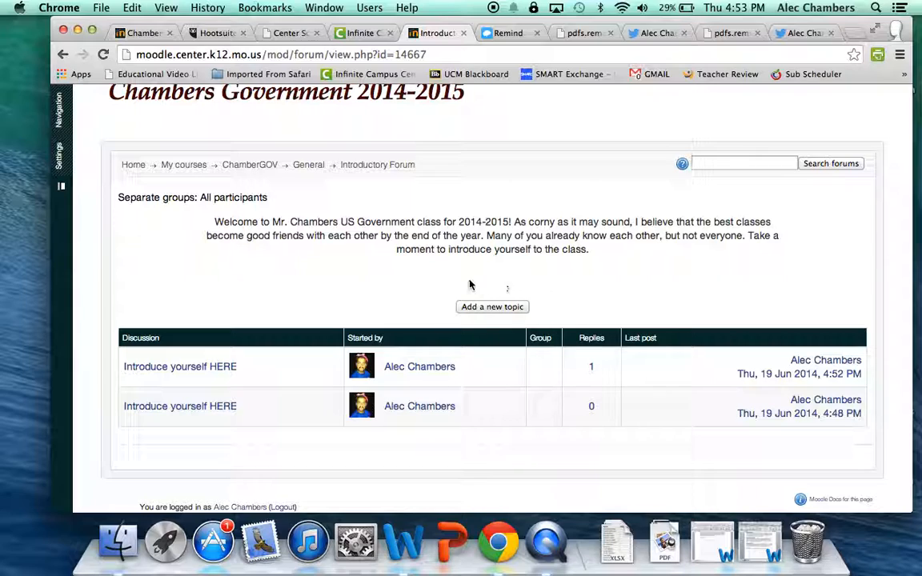
mouse_move(500, 317)
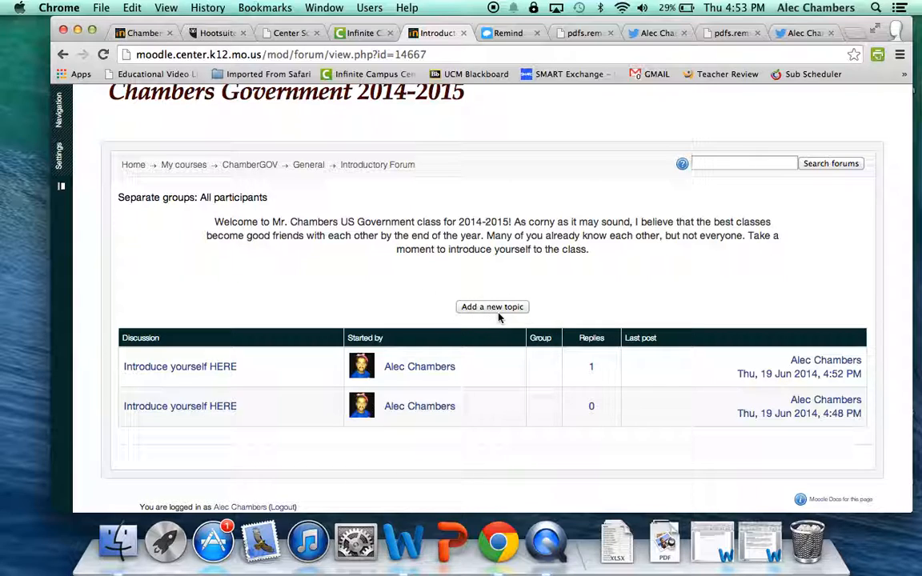
mouse_move(179, 367)
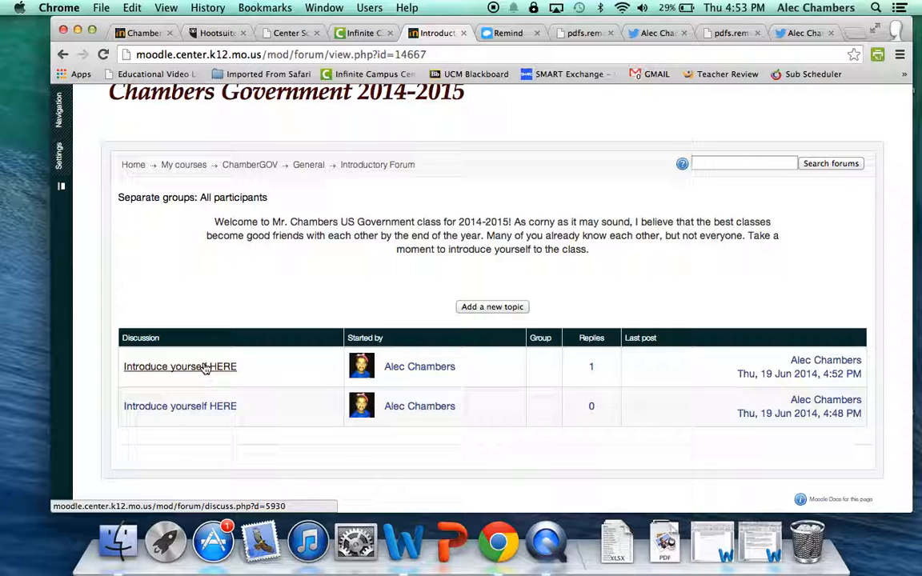
left_click(179, 366)
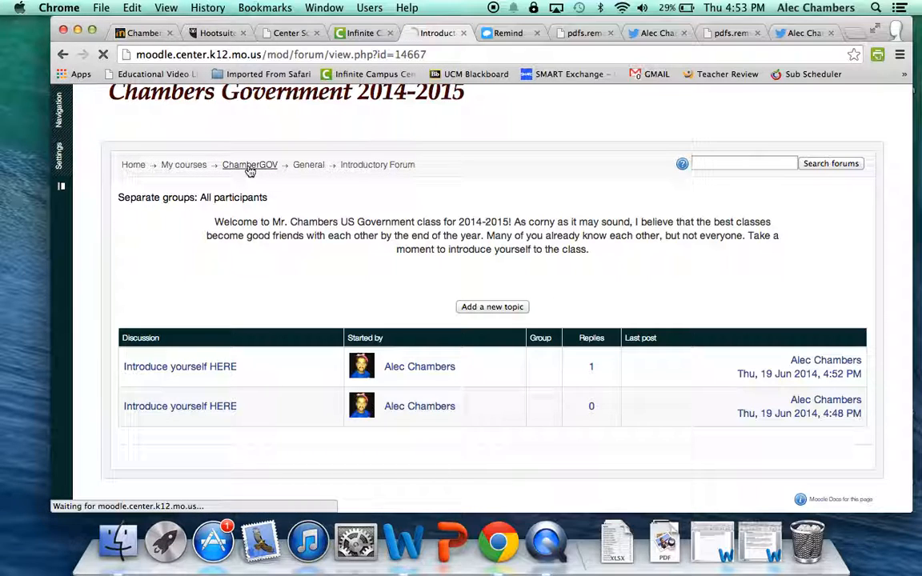
From the ChamberGOV course page, open the Technology Module section with its module checklist
left_click(250, 163)
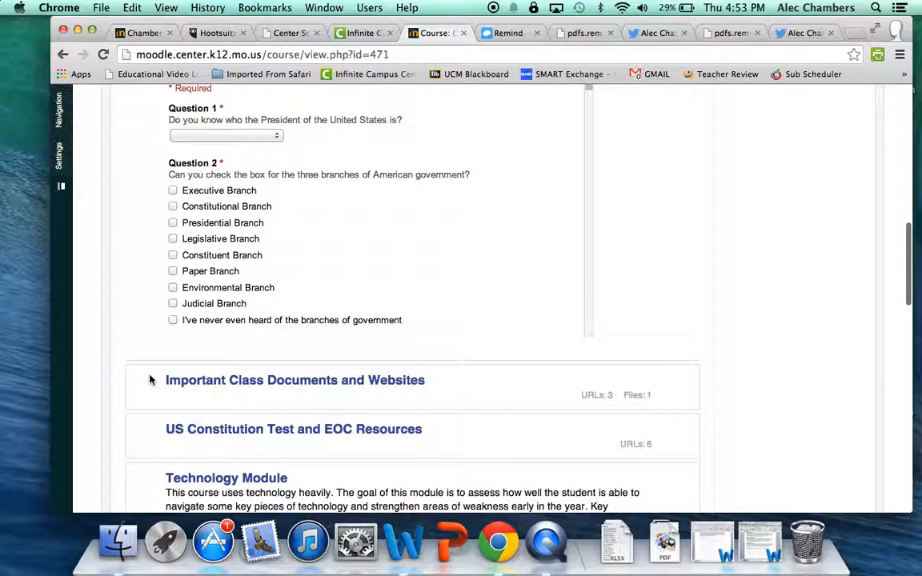
scroll("down", 3)
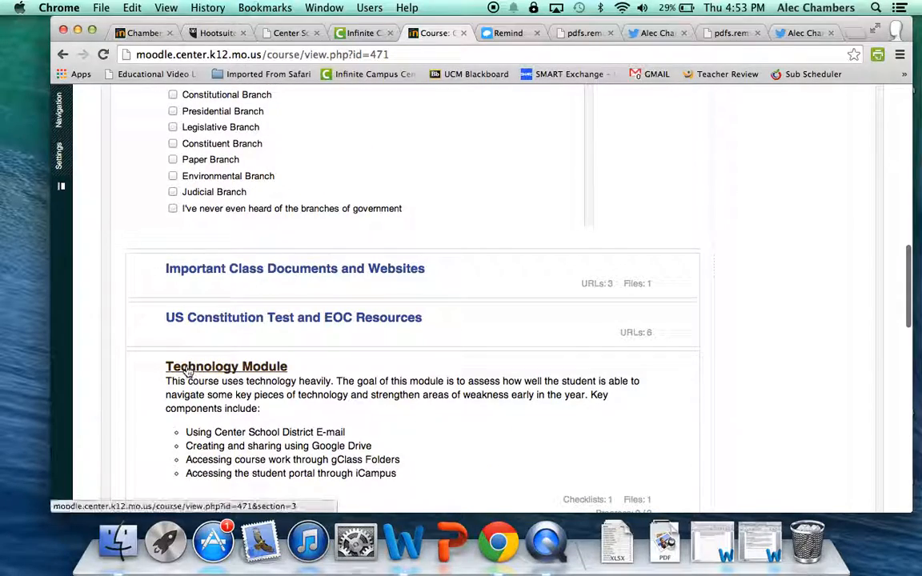
left_click(226, 365)
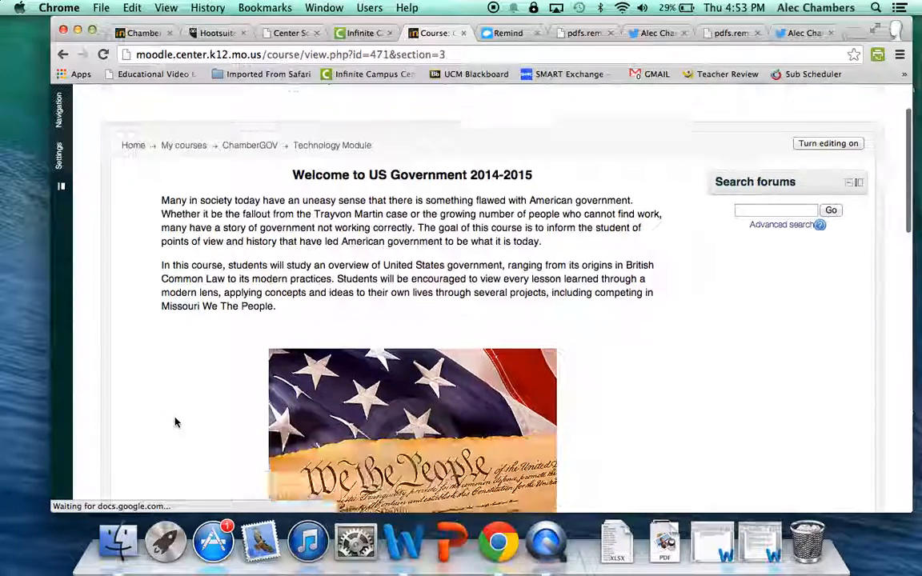
scroll("down", 3)
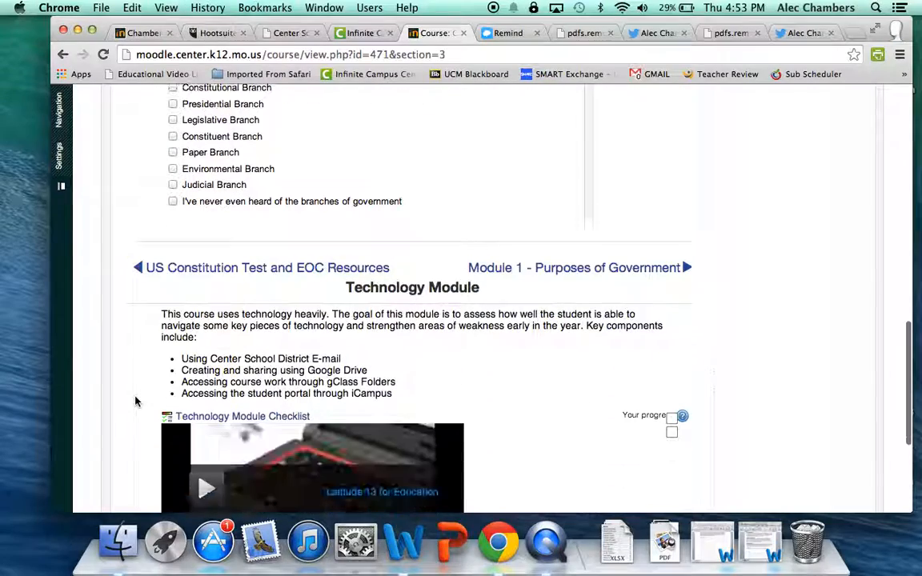
Tick 'Introduce yourself to the class in the Introductions Forum', raising completion to 82%
left_click(243, 416)
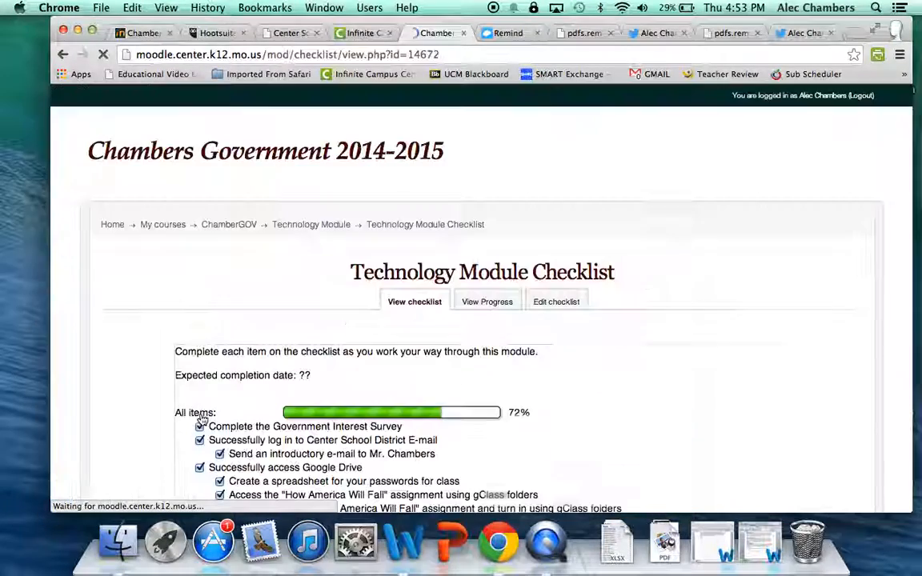
scroll("down", 3)
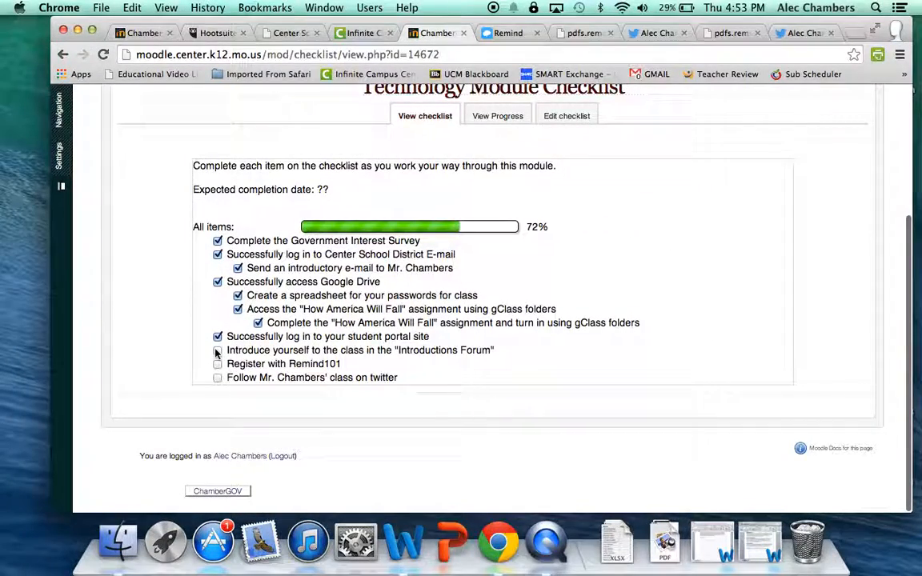
left_click(217, 350)
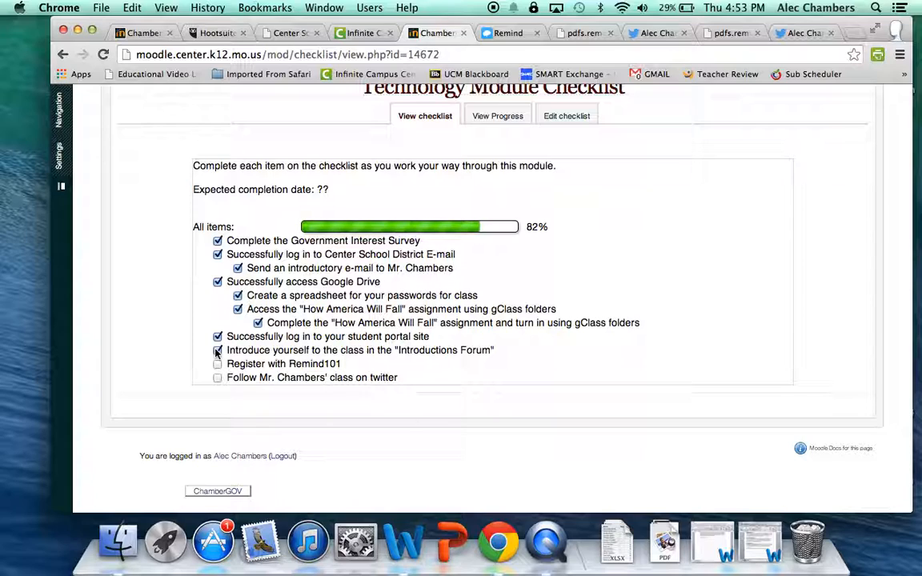